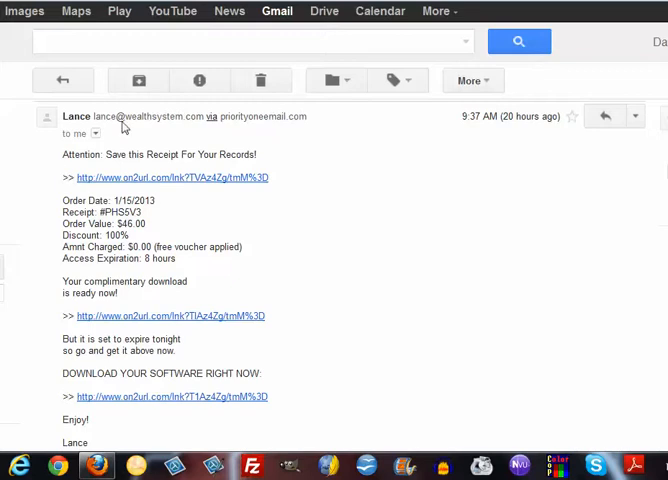
mouse_move(315, 230)
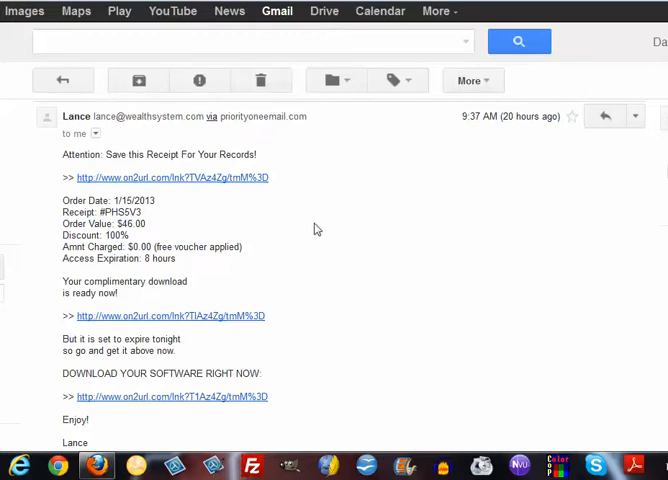
mouse_move(404, 277)
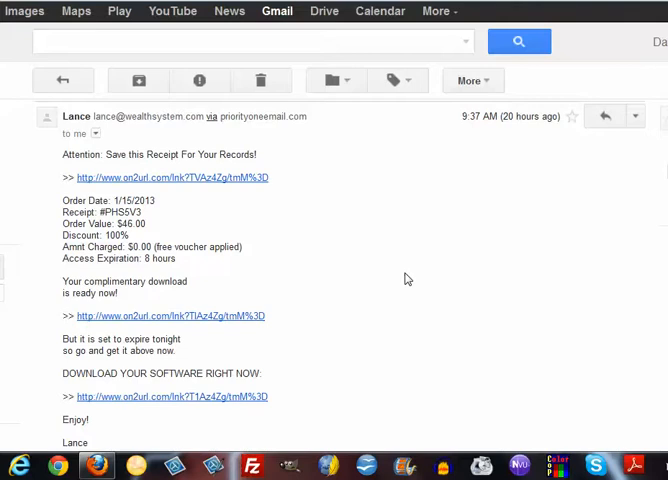
Scroll through the free training video page before leaving it to trigger the $30 exit offer.
scroll(down, 3)
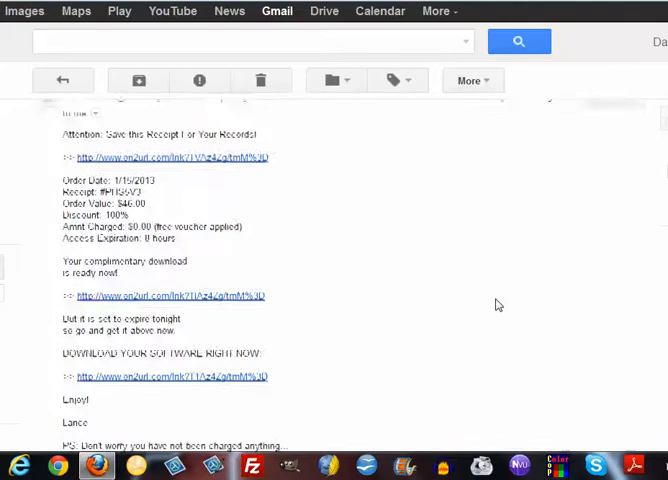
scroll(up, 3)
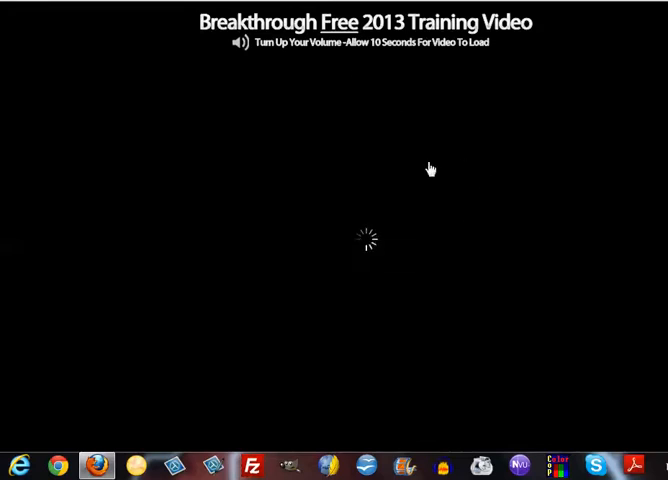
mouse_move(362, 244)
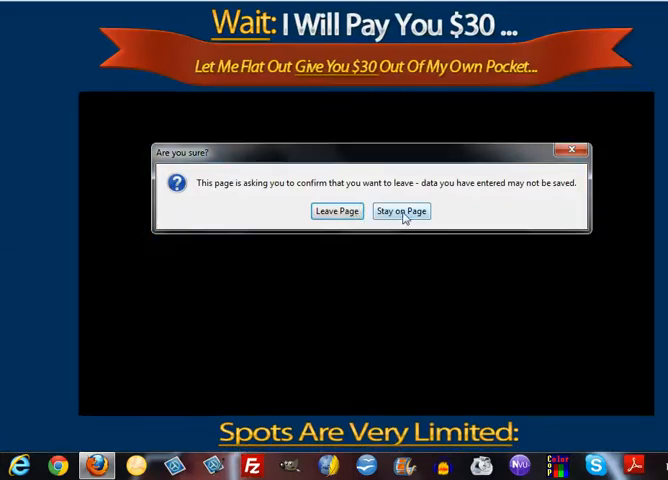
Stay on the $30 discount page and scroll back through its $19 download offer.
click(400, 211)
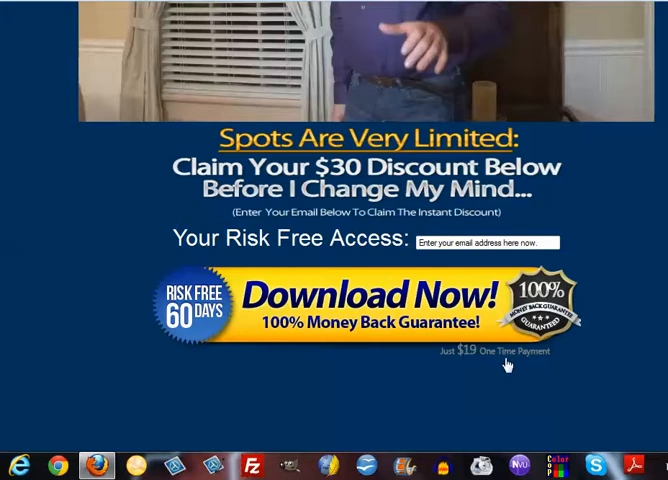
scroll(up, 3)
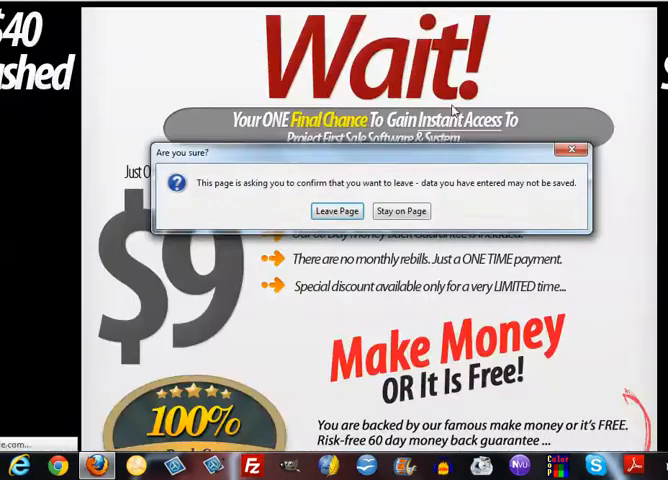
Stay on the $9 final-chance page and scroll down to its email field and Download Now button.
click(399, 211)
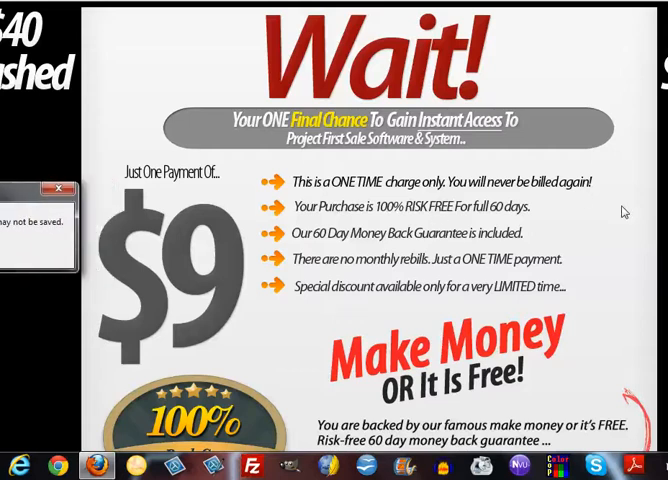
scroll(down, 3)
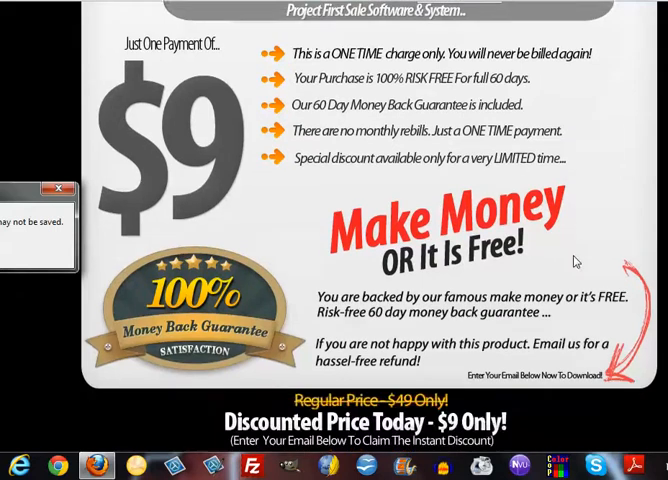
scroll(down, 3)
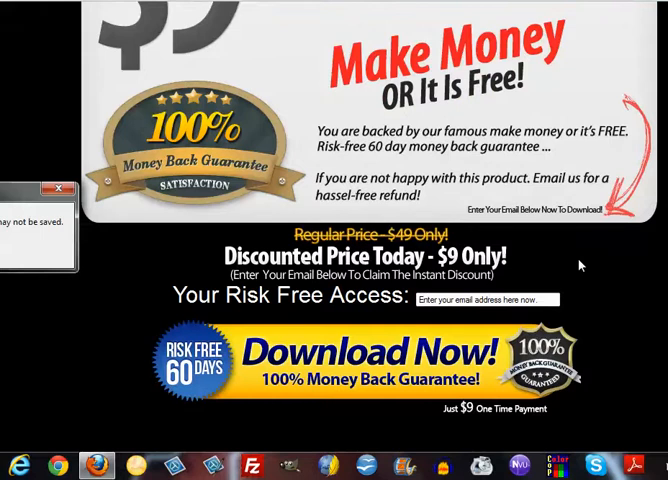
scroll(down, 3)
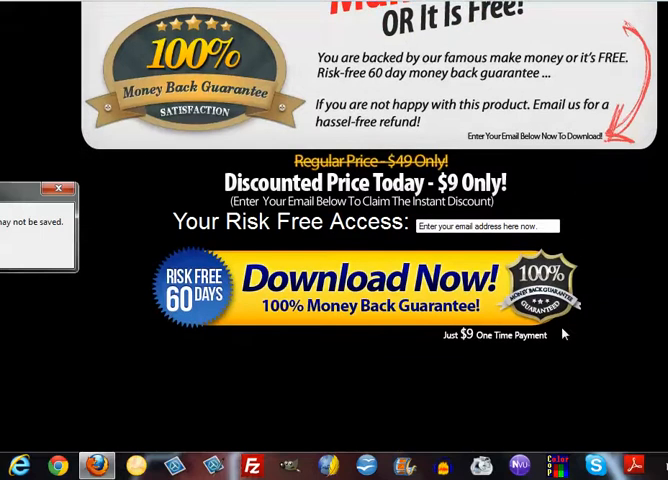
mouse_move(505, 330)
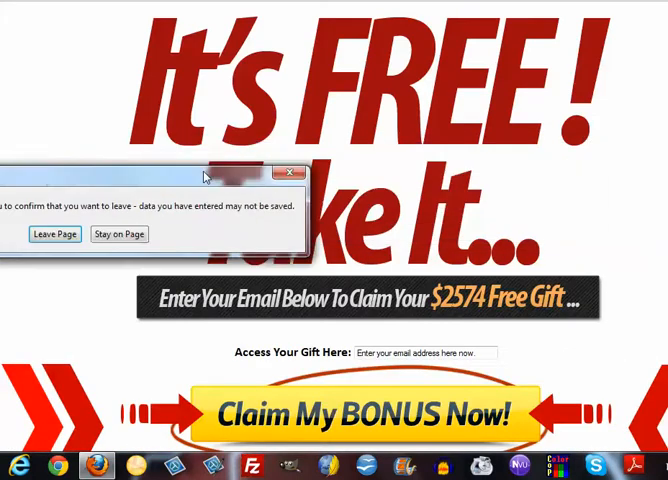
Dismiss the leave prompt and scroll the It's FREE $2574 gift page.
click(118, 233)
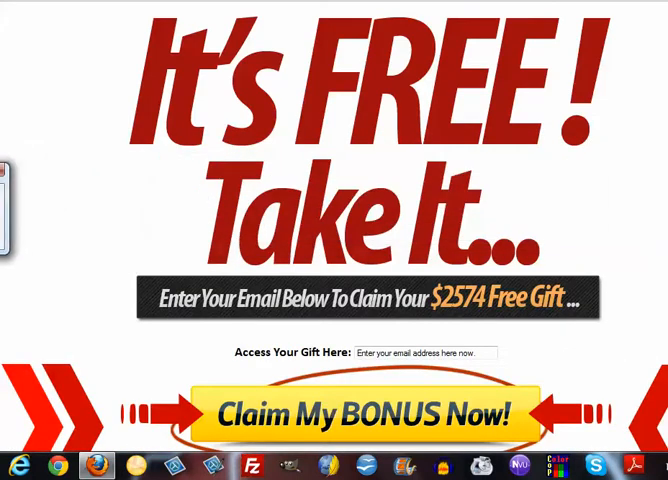
scroll(down, 3)
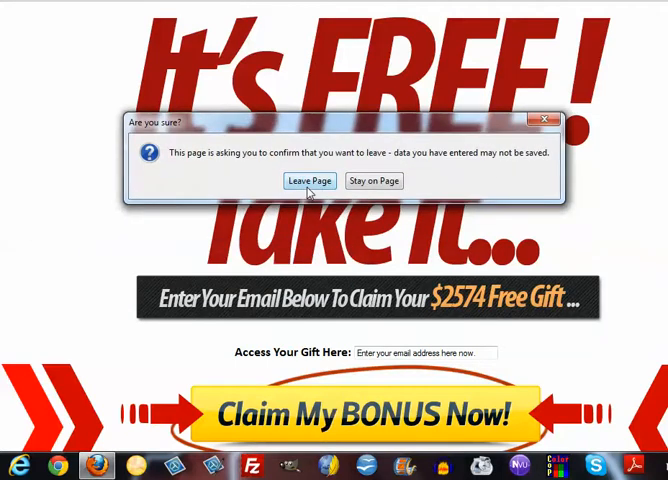
Leave the gift page and answer the Project First Sale exit popup.
click(310, 181)
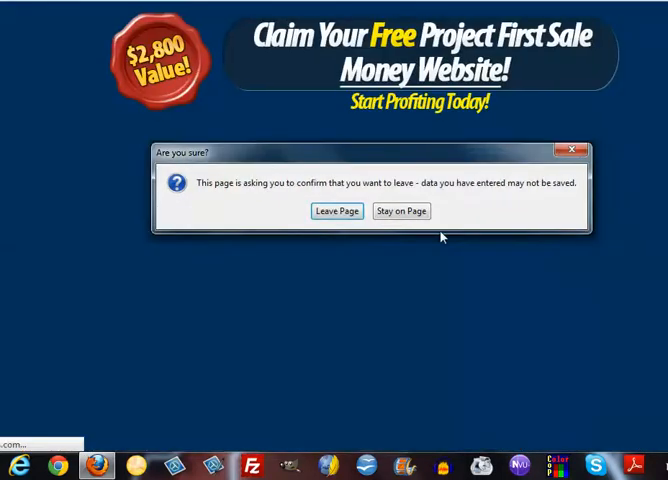
click(337, 211)
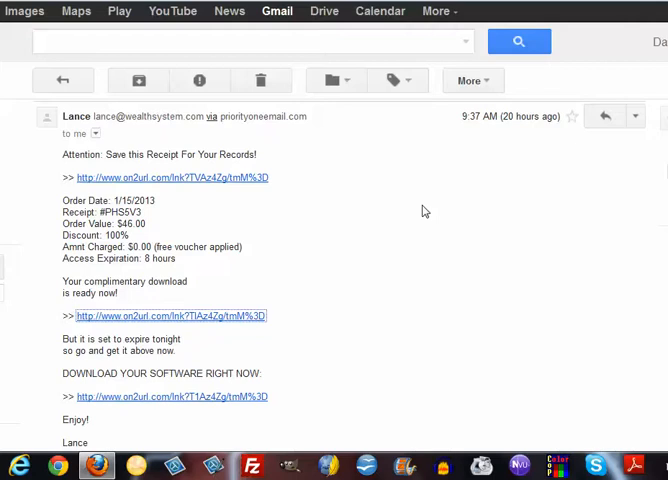
mouse_move(437, 210)
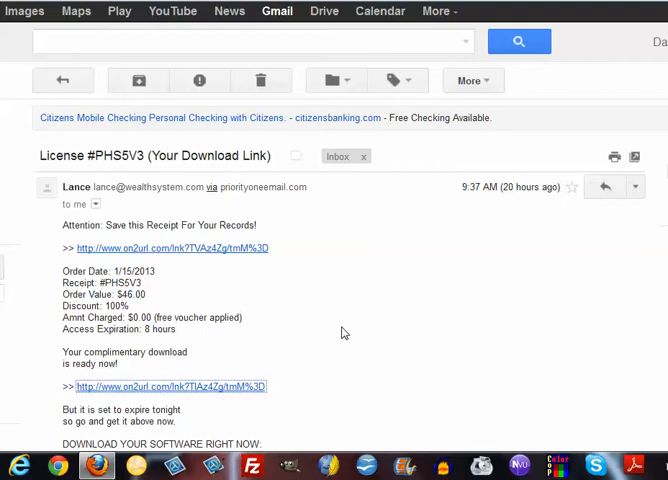
mouse_move(320, 320)
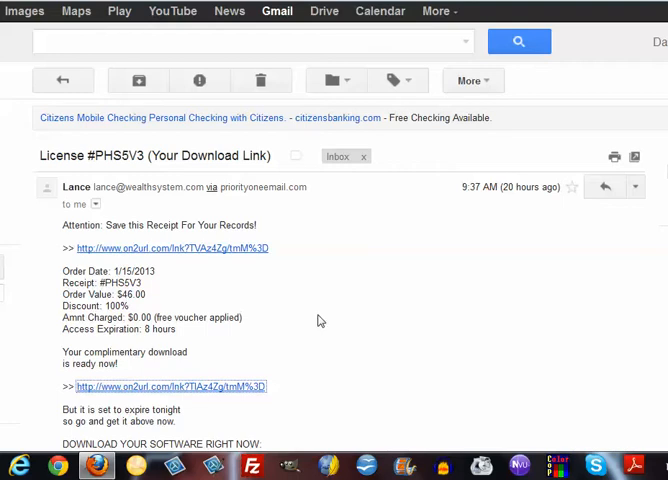